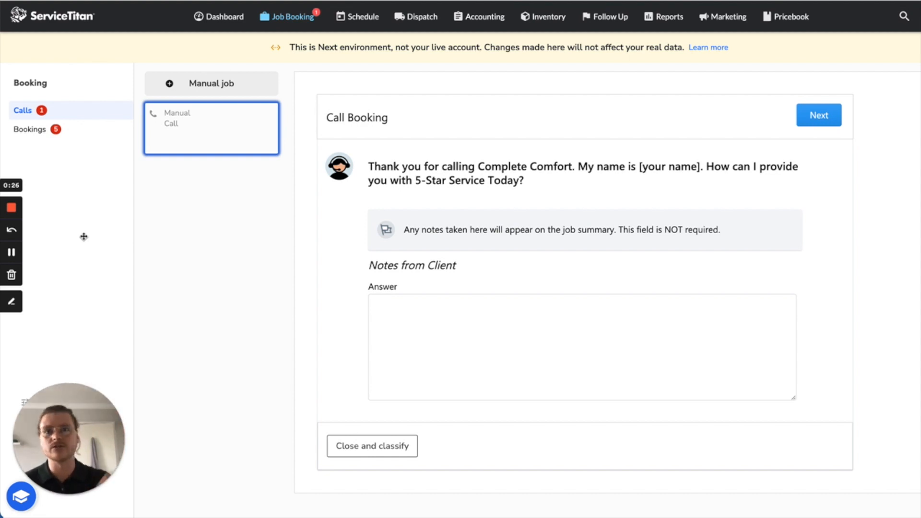
mouse_move(850, 52)
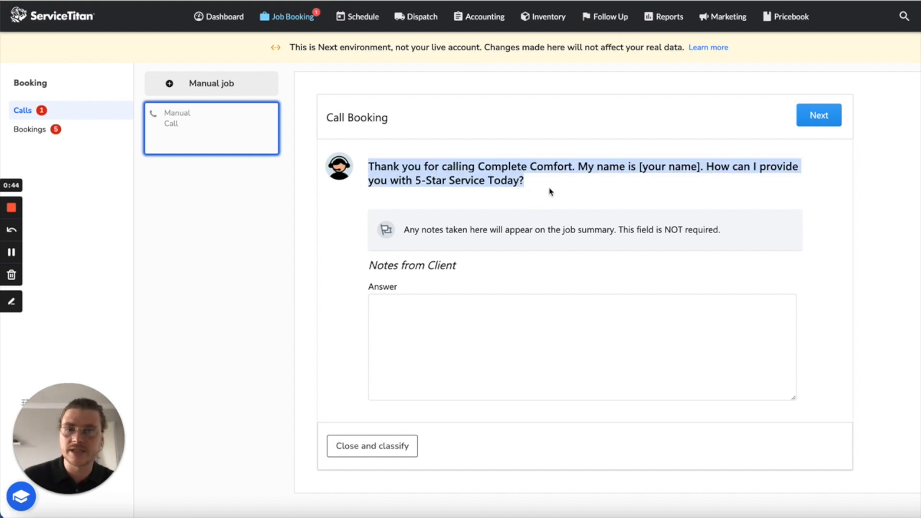
Step: Enter "This is some notes" as the Notes from Client answer
left_click(581, 347)
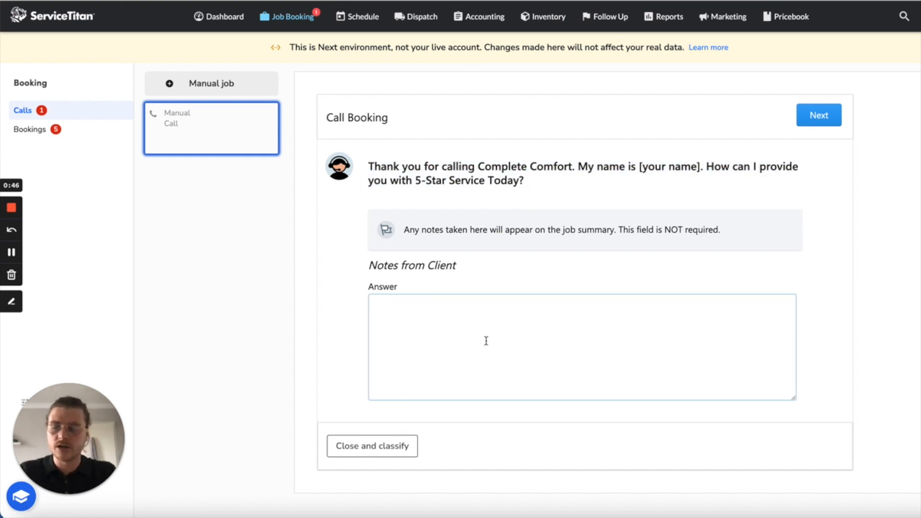
type("This is a")
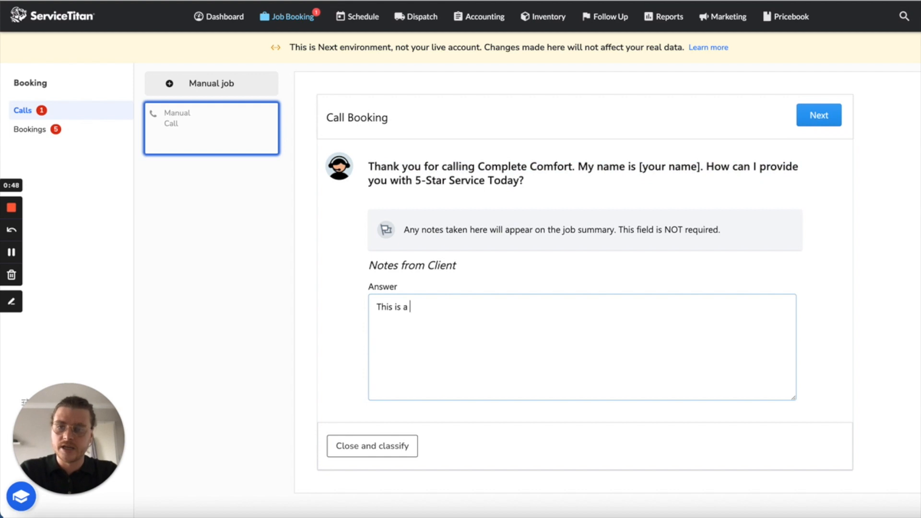
type("some note")
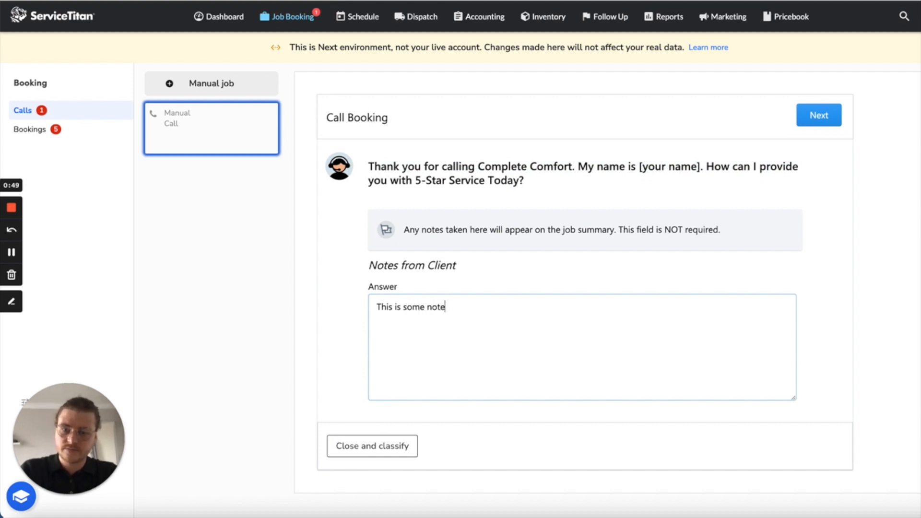
type("s")
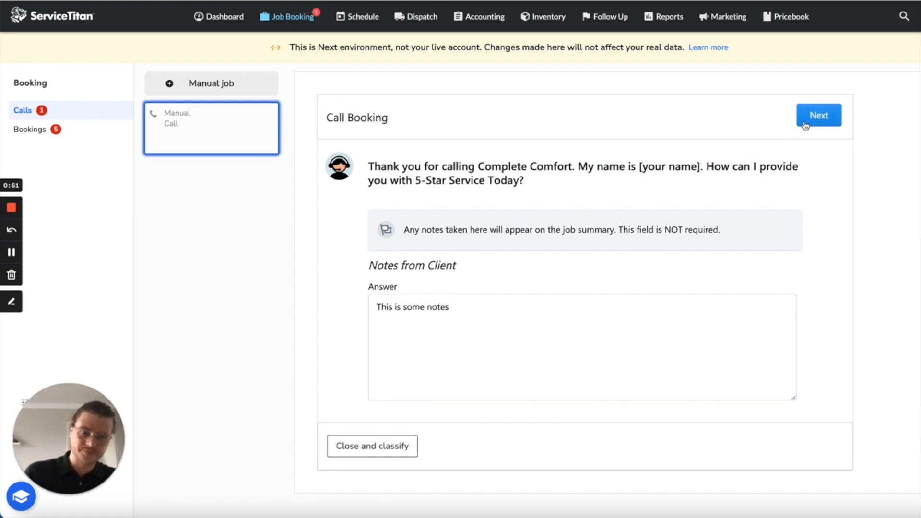
Step: Advance to the call source question and enter Yelp as the answer
left_click(818, 114)
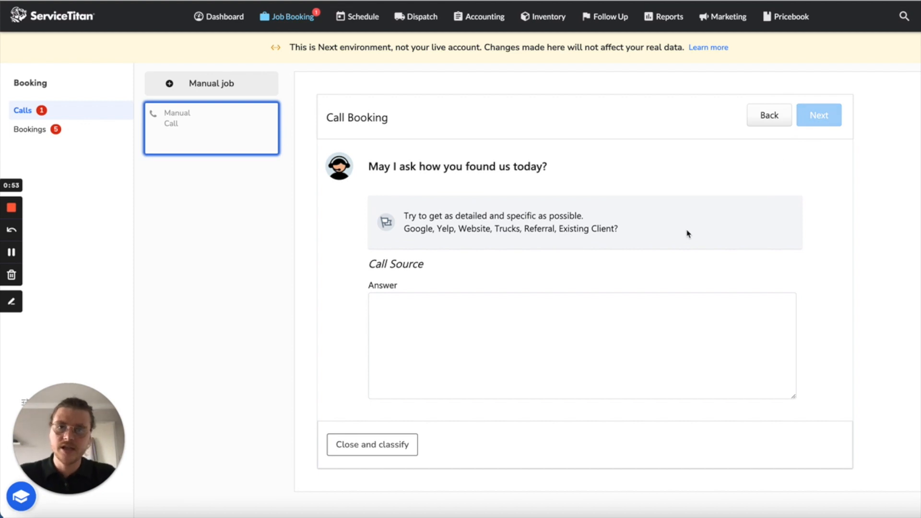
mouse_move(559, 297)
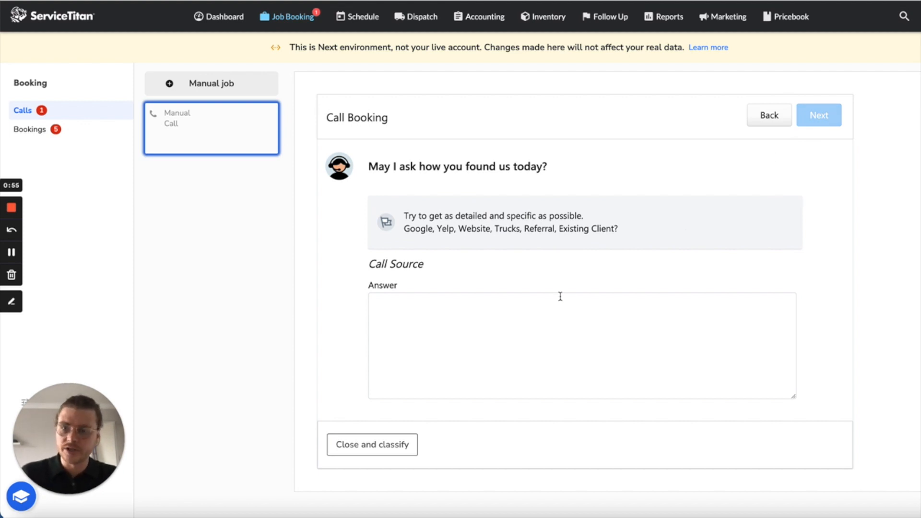
left_click(582, 345)
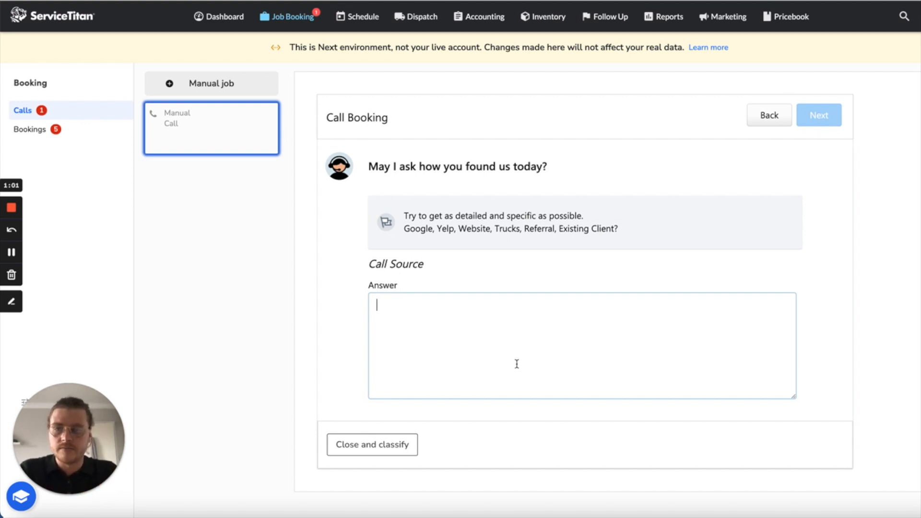
type("Yelp")
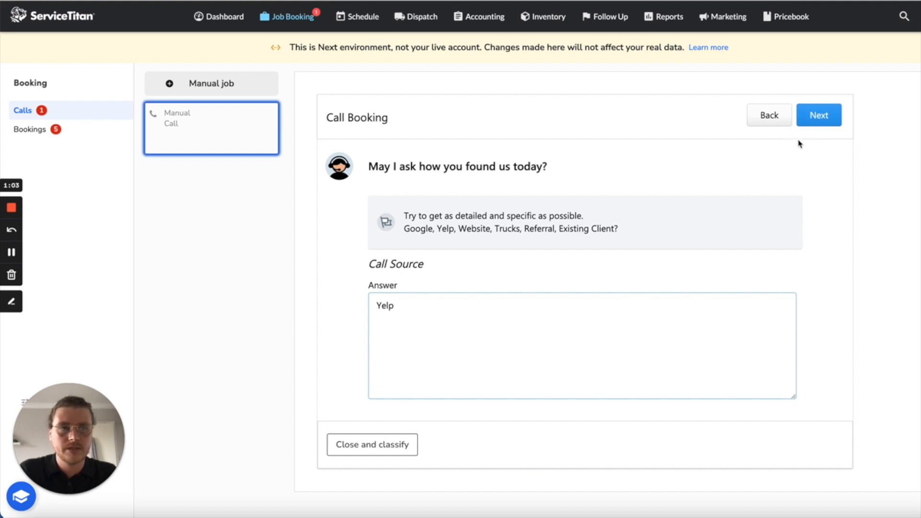
Step: Advance the script to the caller-name question
left_click(818, 114)
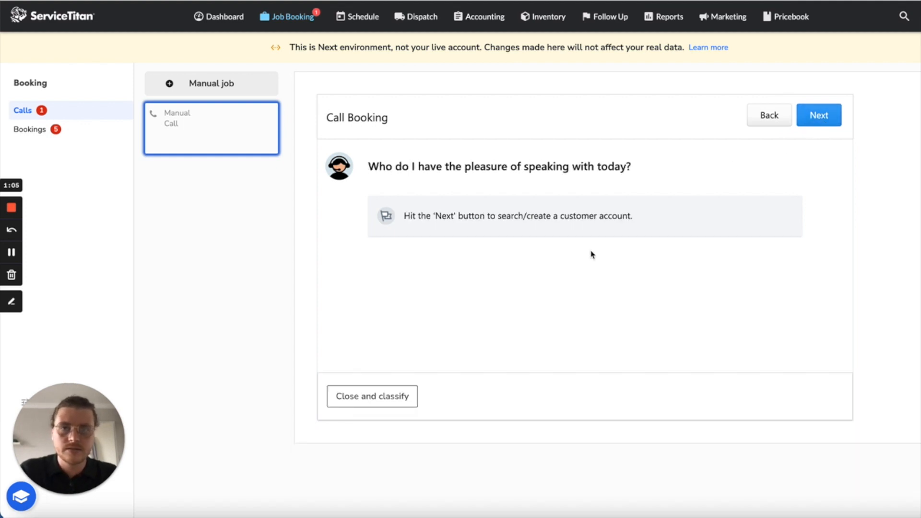
mouse_move(639, 224)
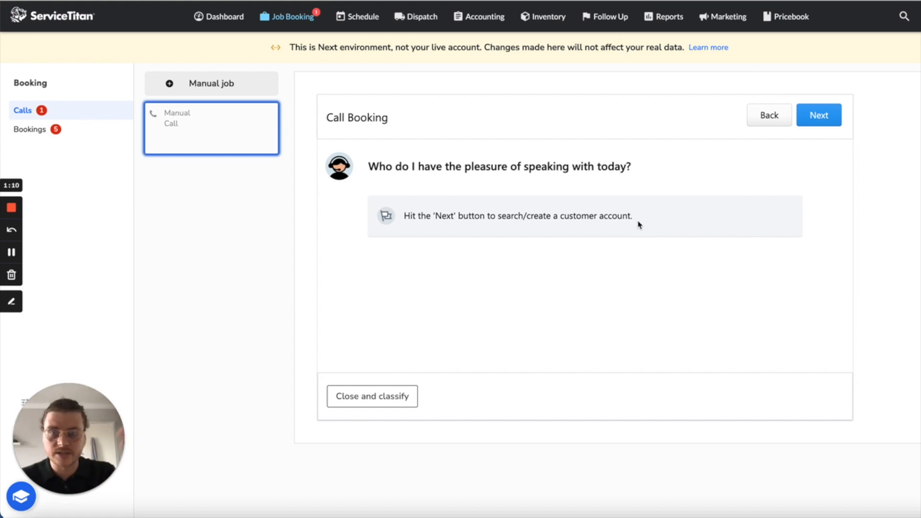
mouse_move(697, 164)
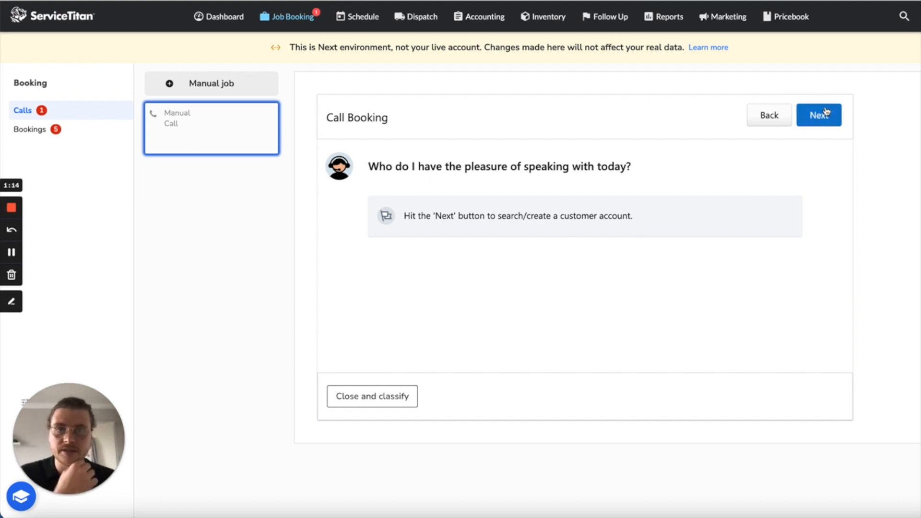
Step: Search customers for 'test' and link the call to the Testing customer's Greenwood location
left_click(818, 114)
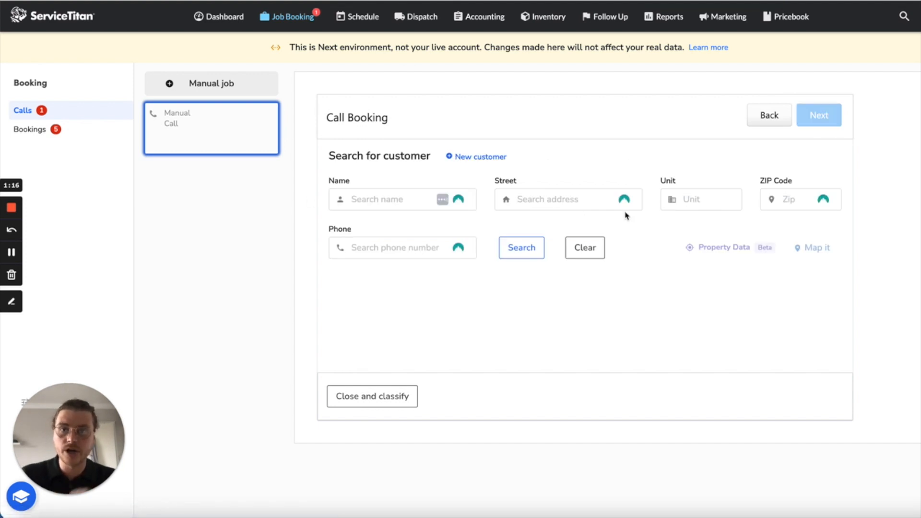
mouse_move(567, 184)
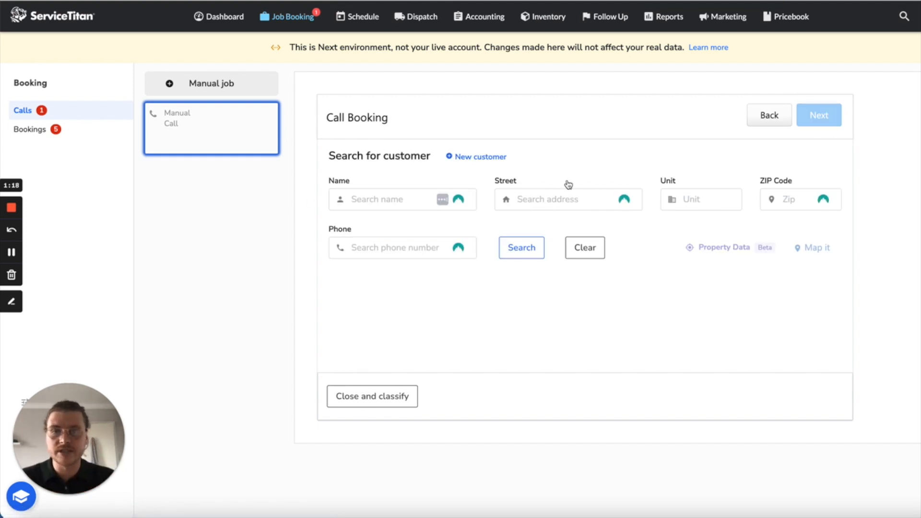
type("test")
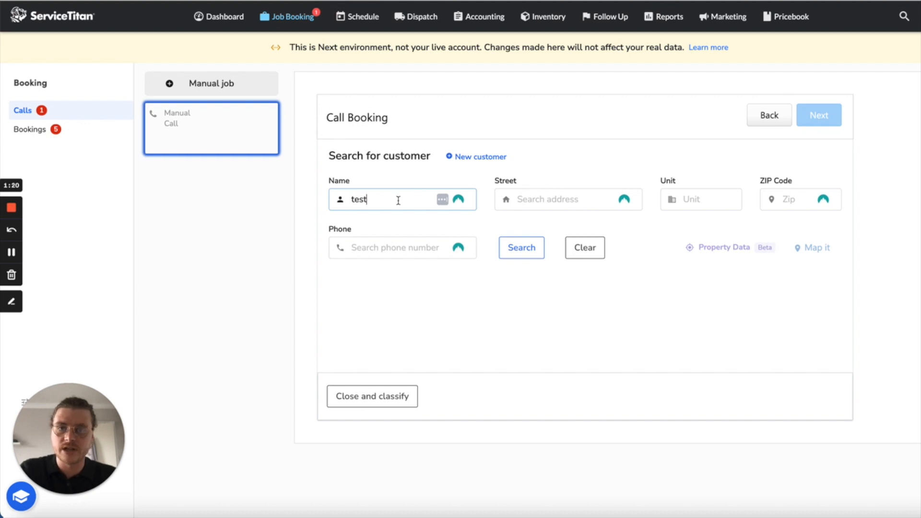
left_click(520, 247)
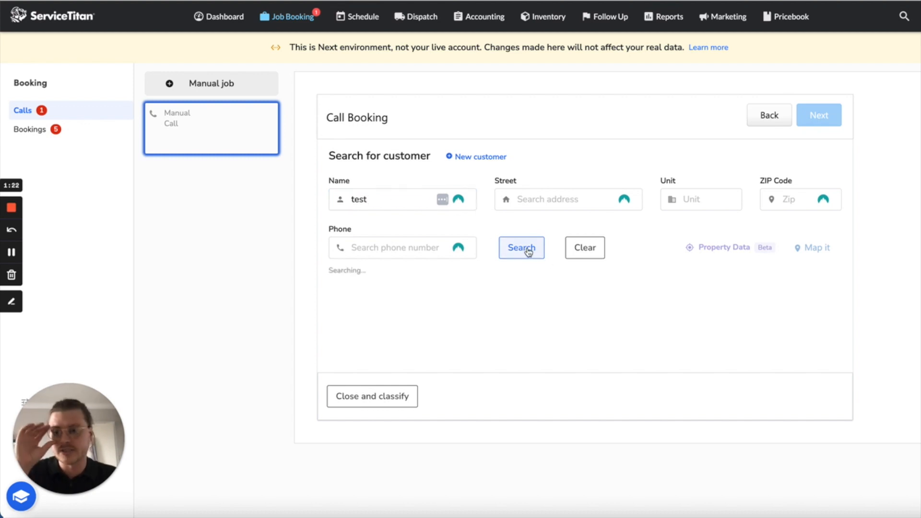
left_click(520, 248)
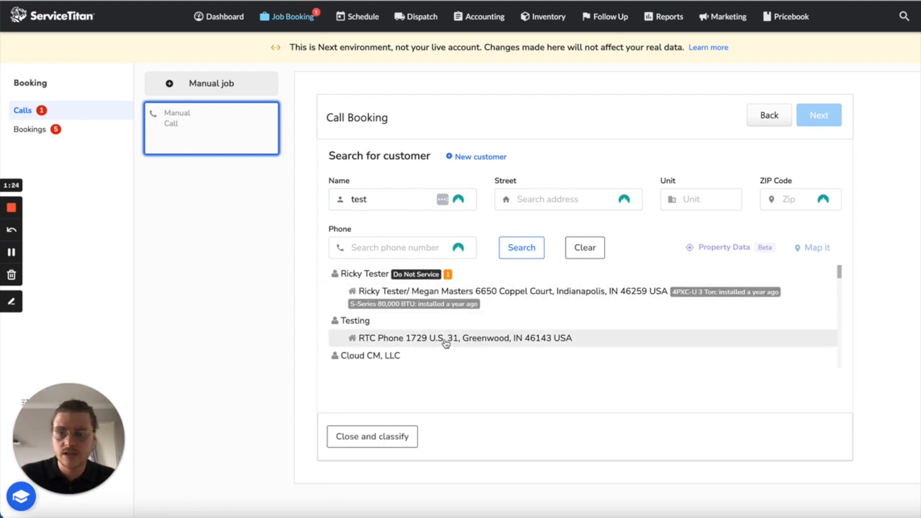
left_click(463, 337)
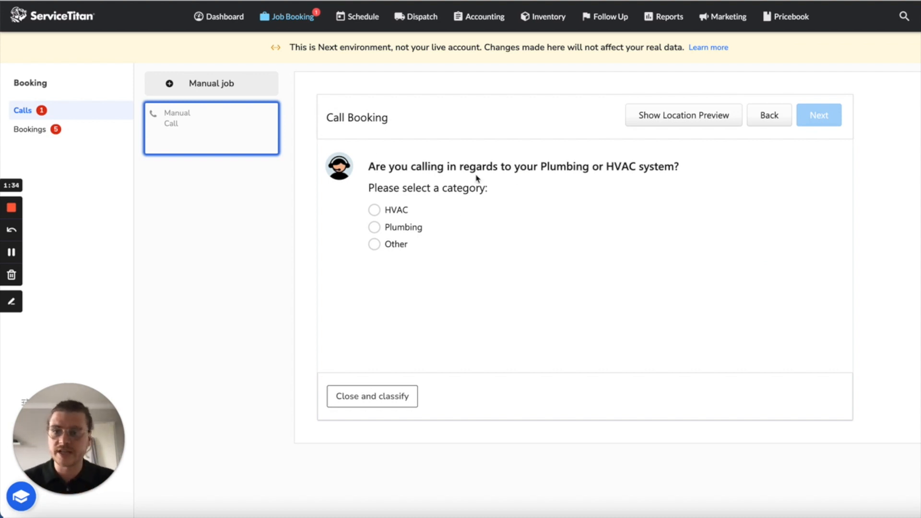
Step: Choose HVAC as the category, reaching the HVAC service question, and briefly preview the location record
left_click(375, 211)
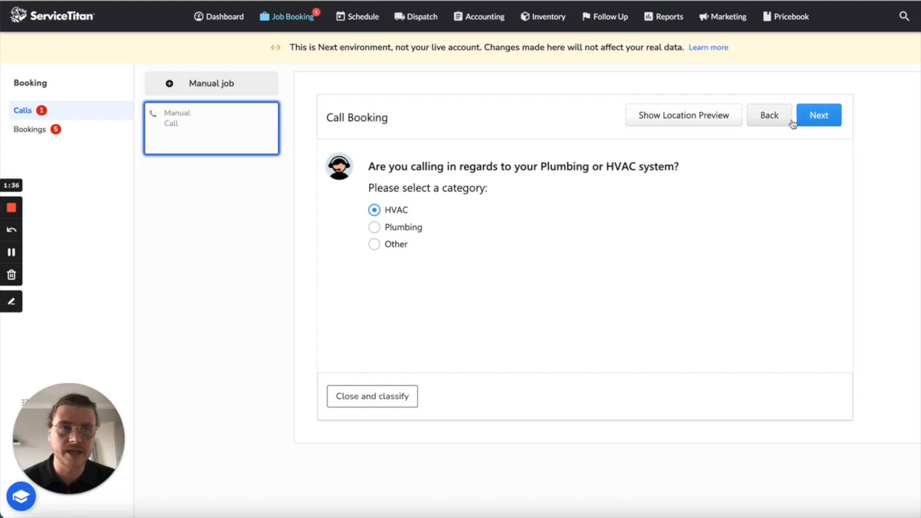
left_click(819, 114)
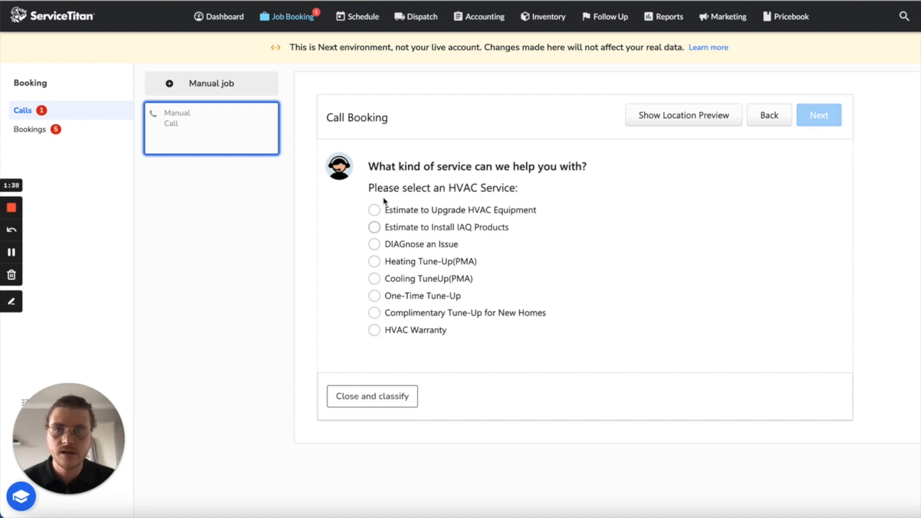
mouse_move(692, 122)
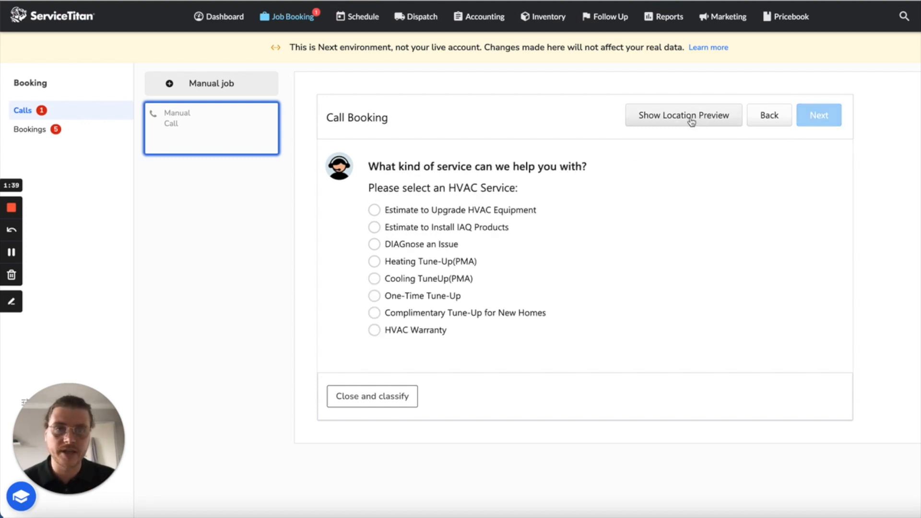
left_click(682, 114)
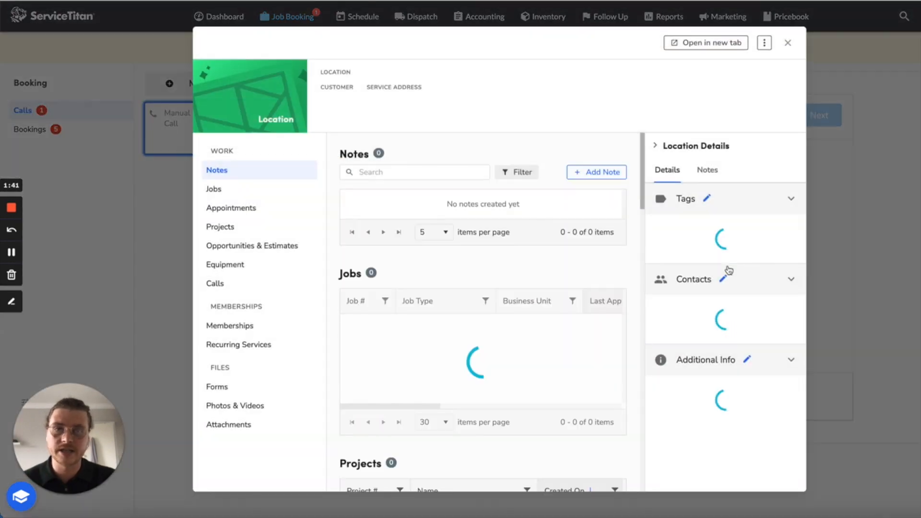
left_click(788, 43)
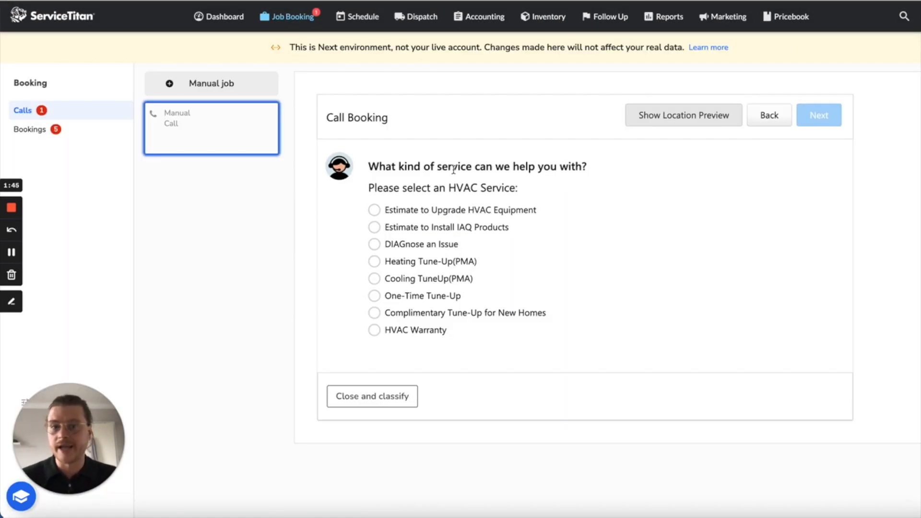
mouse_move(449, 347)
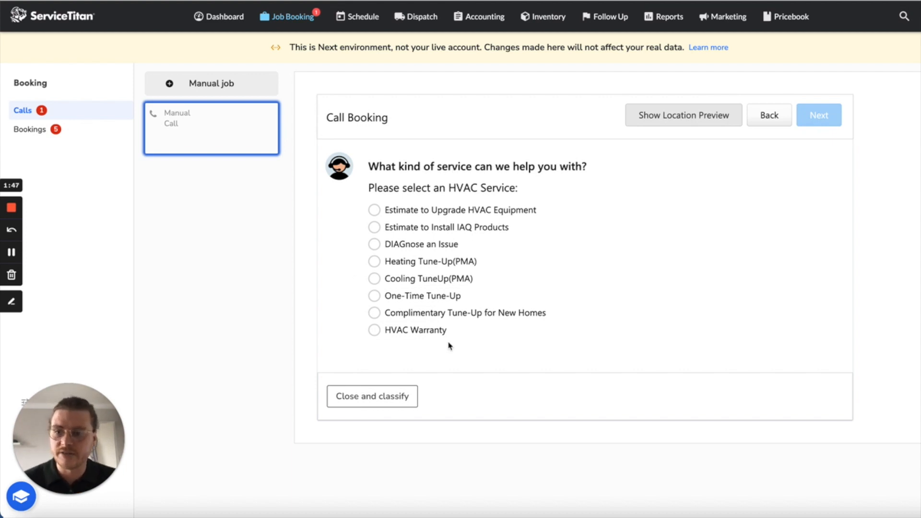
mouse_move(448, 215)
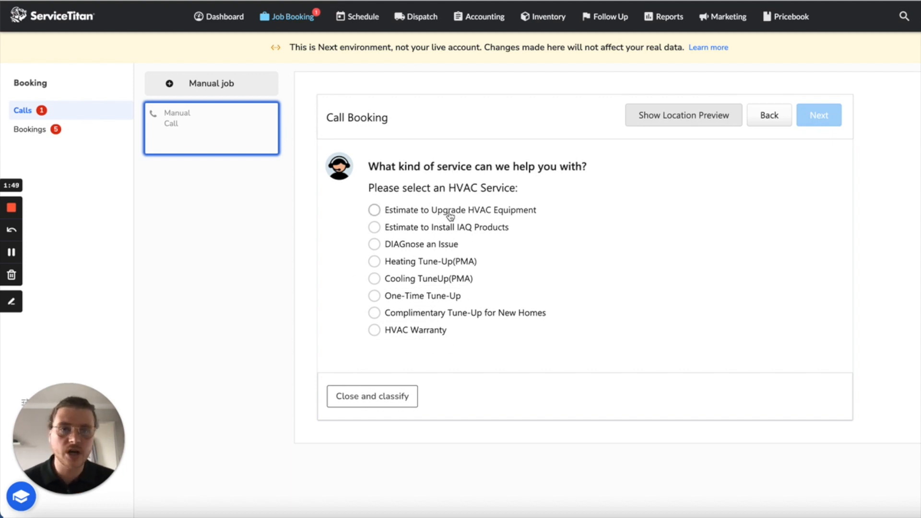
mouse_move(398, 288)
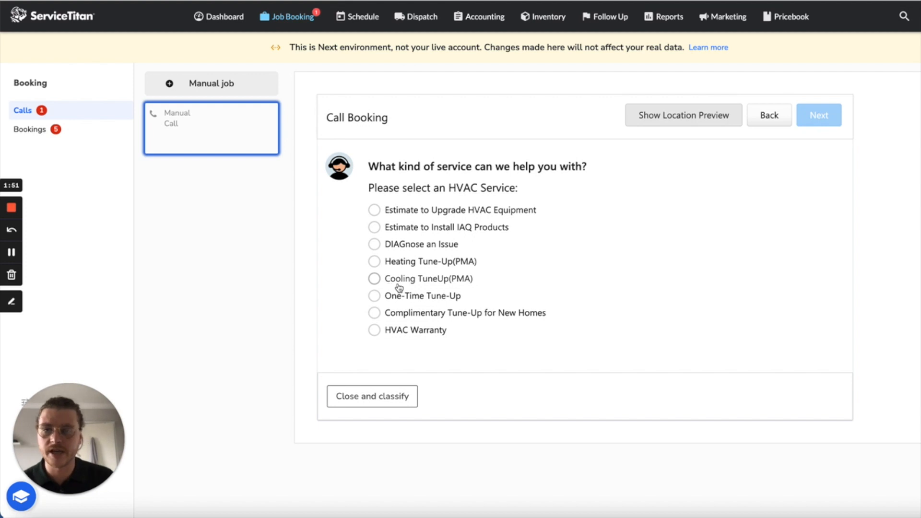
Step: Select Heating Tune-Up(PMA) as the HVAC service and continue
left_click(374, 261)
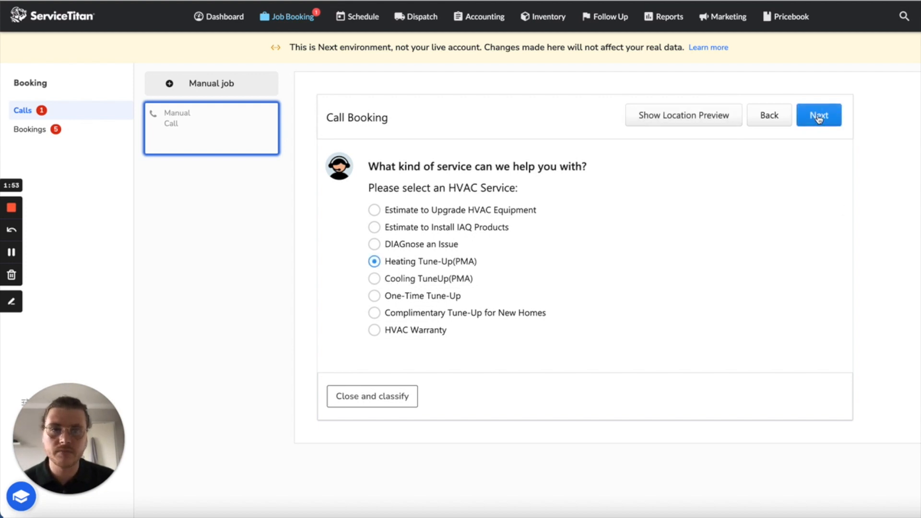
left_click(818, 114)
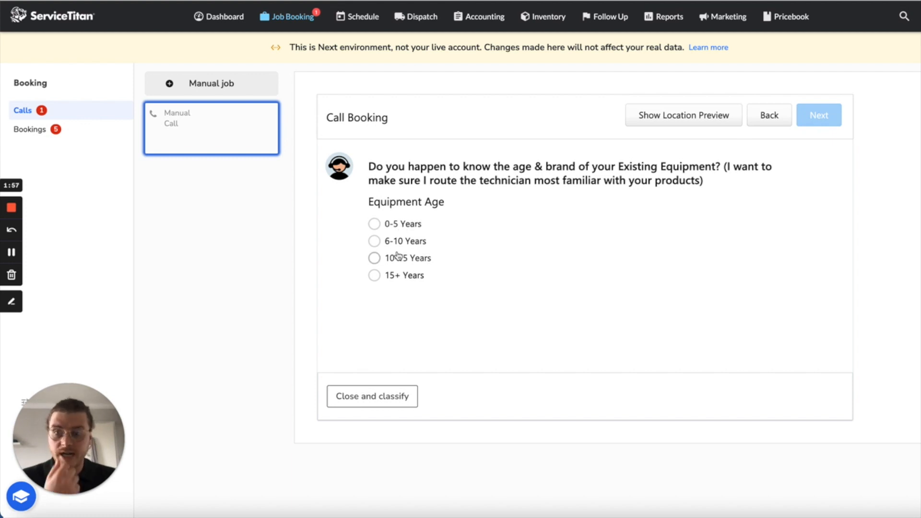
Step: Record equipment age 6-10 Years and no COVID symptoms, reaching the mask question
left_click(373, 241)
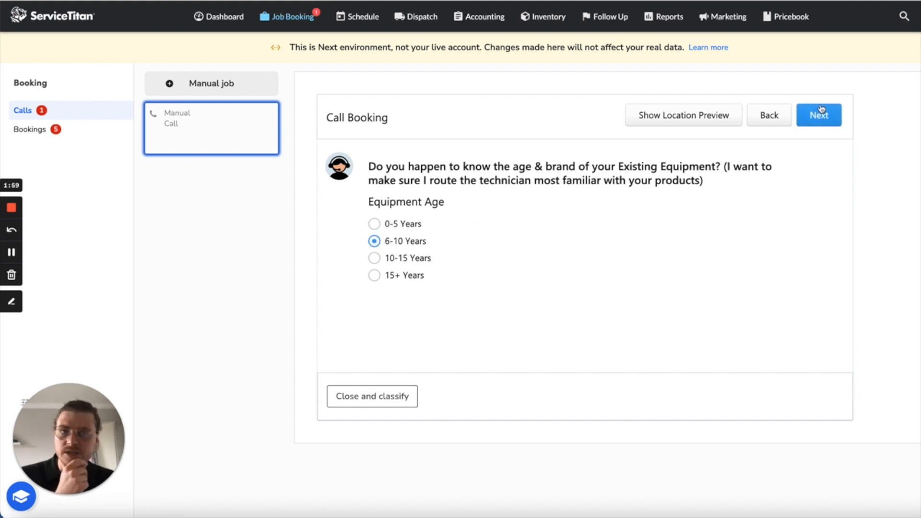
left_click(819, 114)
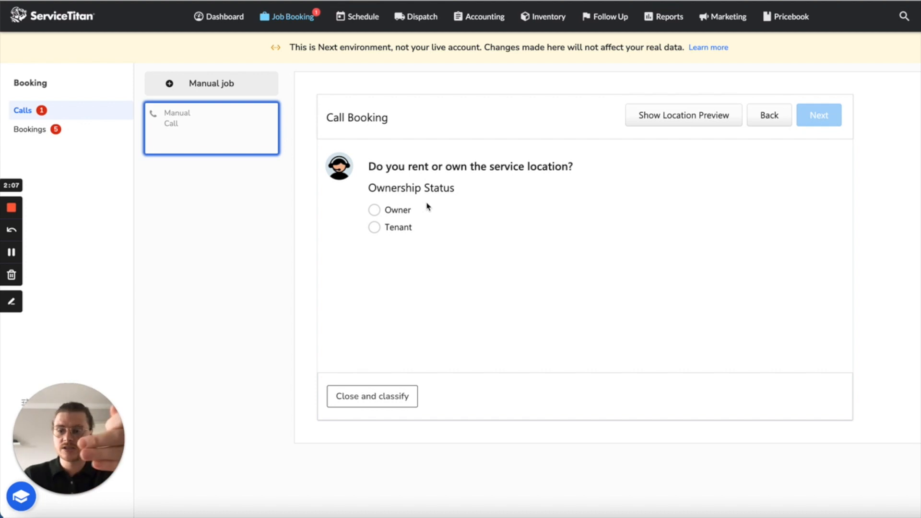
mouse_move(381, 198)
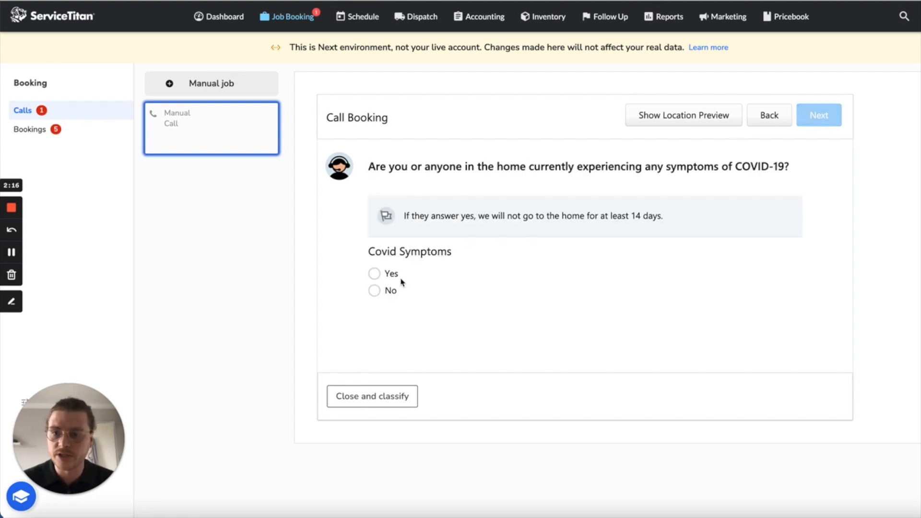
left_click(375, 289)
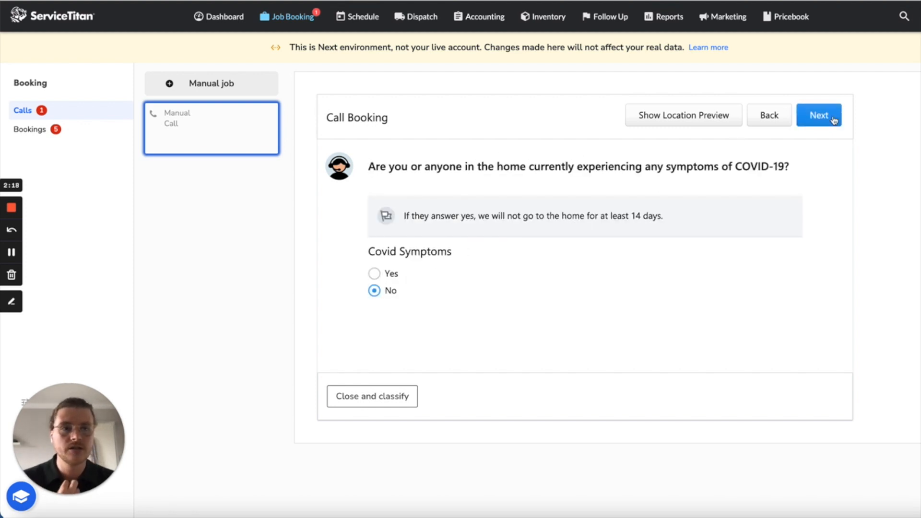
left_click(818, 114)
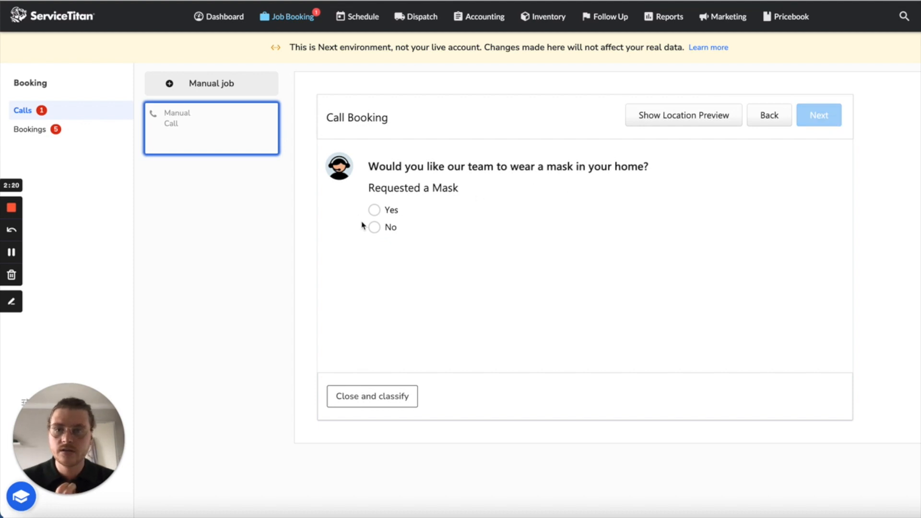
Step: Answer the mask question and pick the Friday 31 10:00a–12:00p appointment slot
left_click(374, 210)
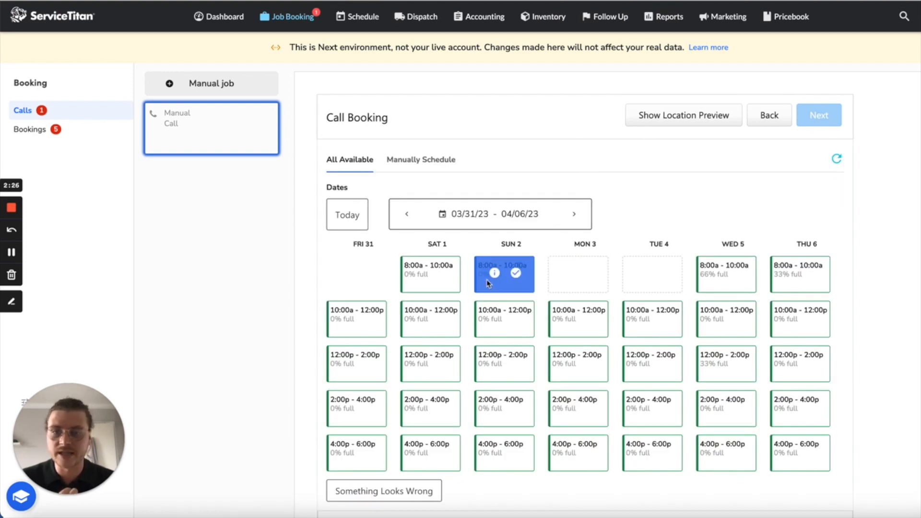
left_click(356, 319)
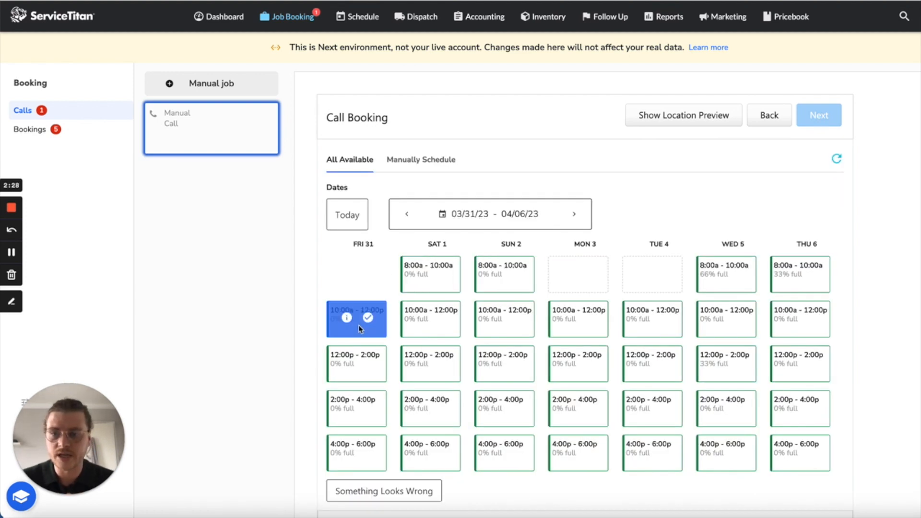
mouse_move(590, 125)
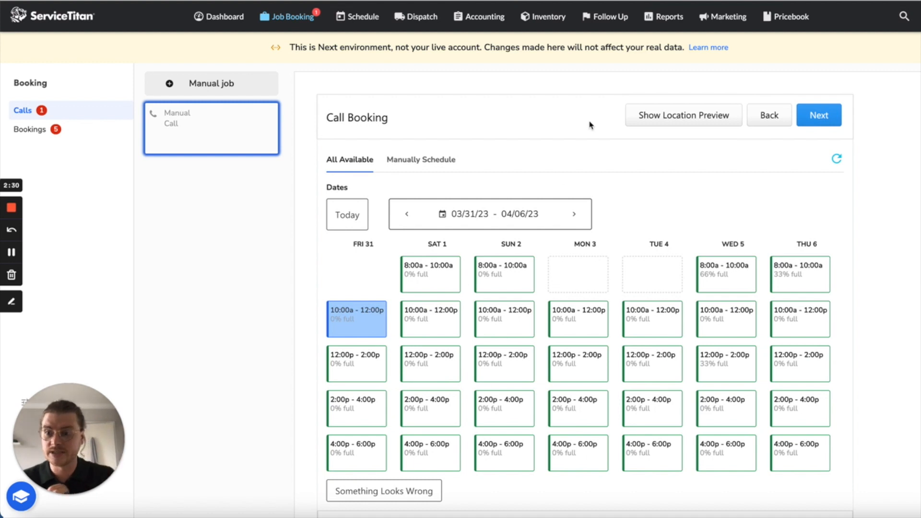
scroll("down", 3)
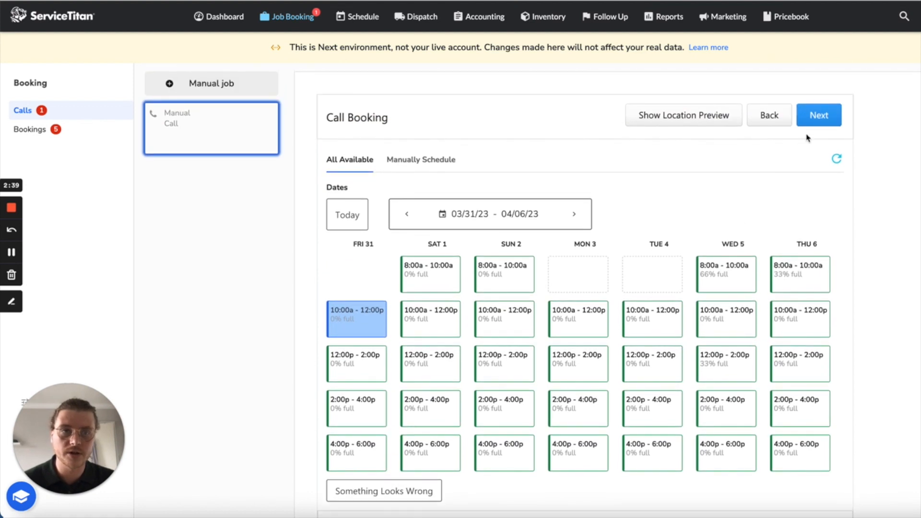
Step: On the job details form, set the marketing campaign to Yelp
left_click(818, 114)
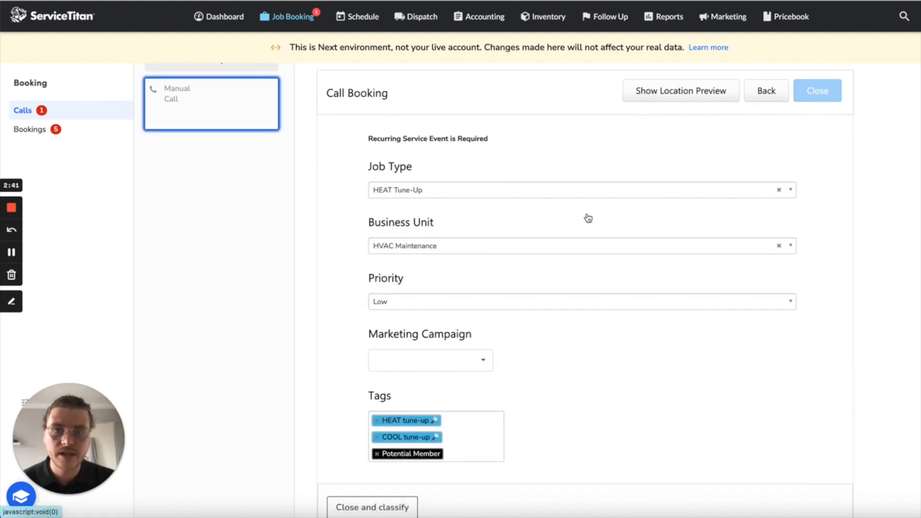
scroll("down", 3)
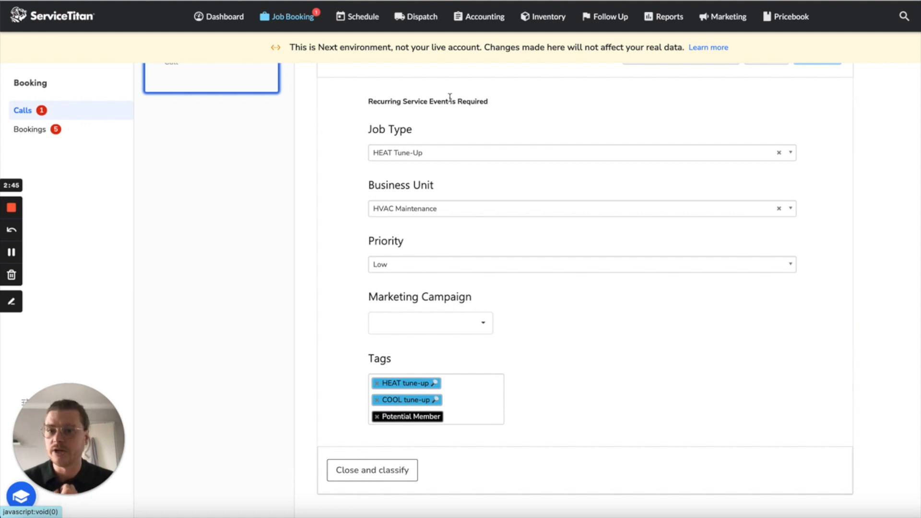
mouse_move(402, 214)
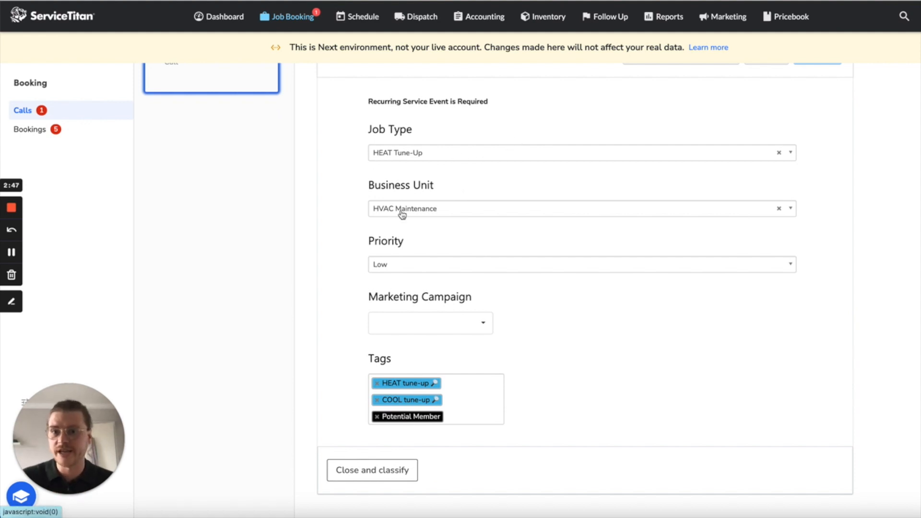
mouse_move(435, 267)
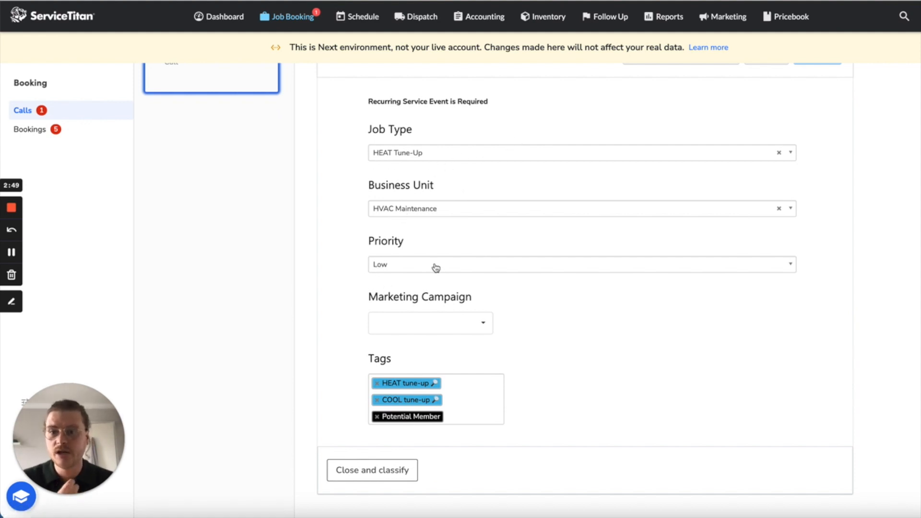
left_click(430, 322)
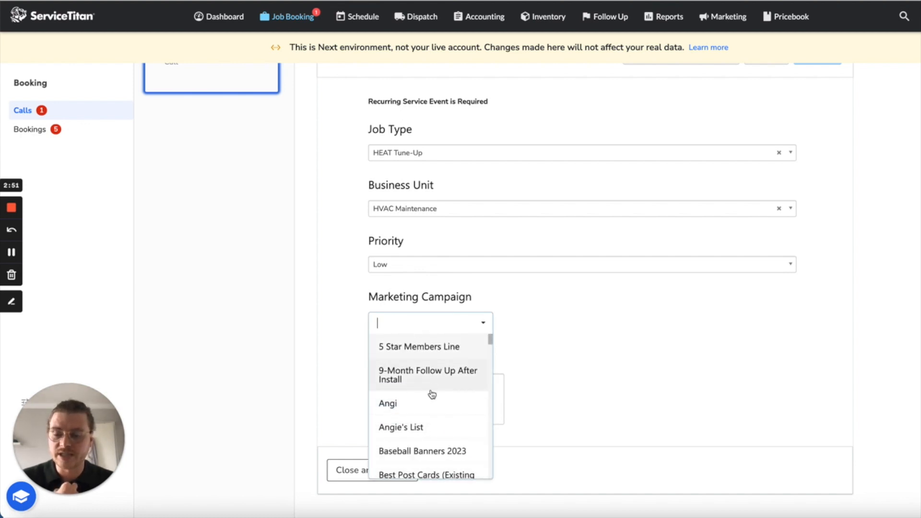
type("yelp")
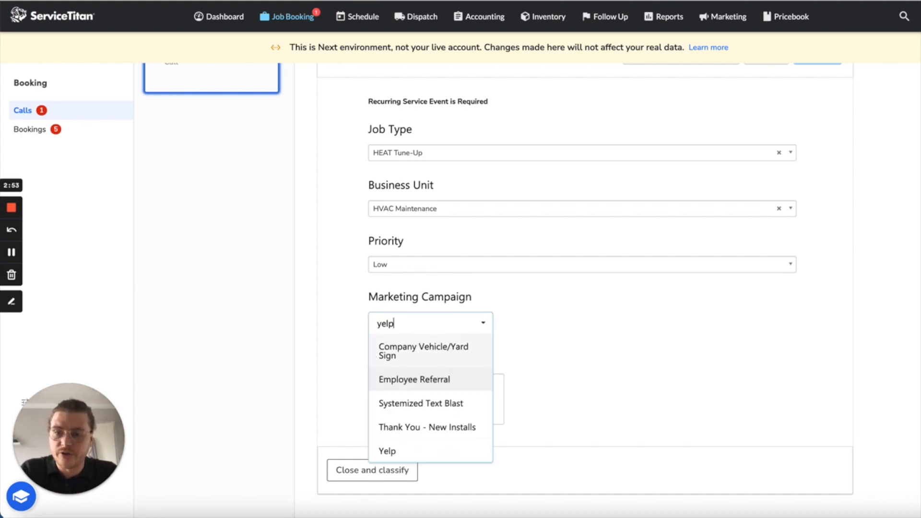
left_click(386, 451)
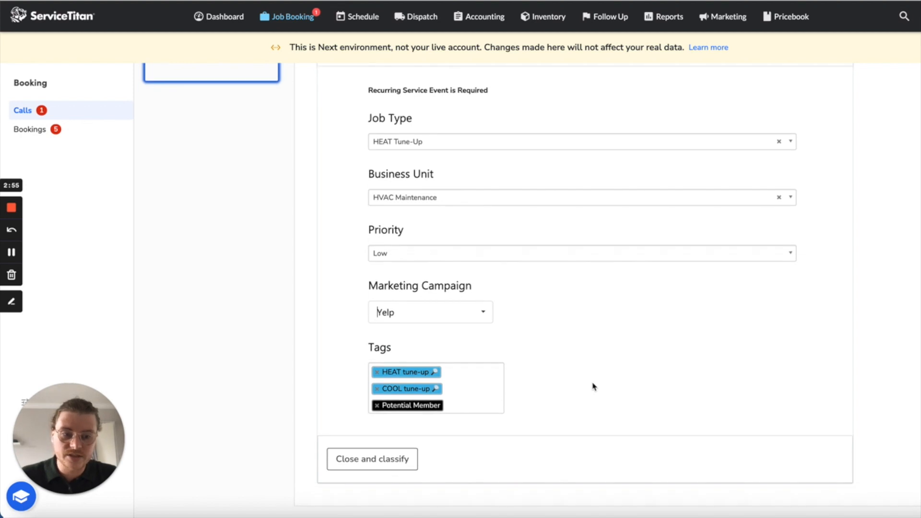
mouse_move(547, 453)
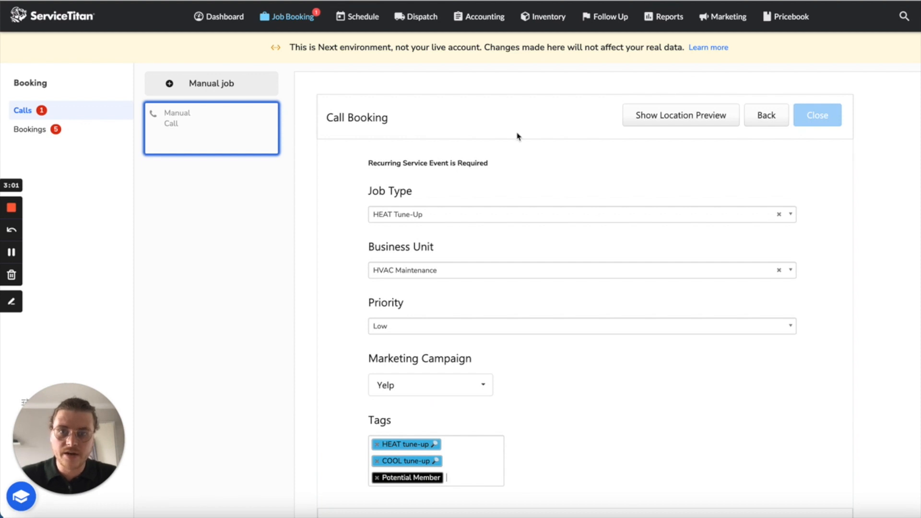
mouse_move(804, 279)
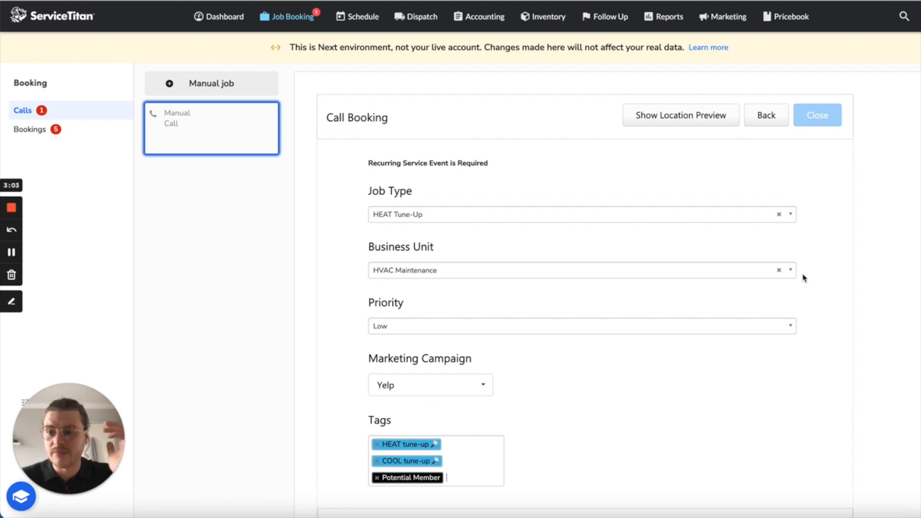
scroll("down", 3)
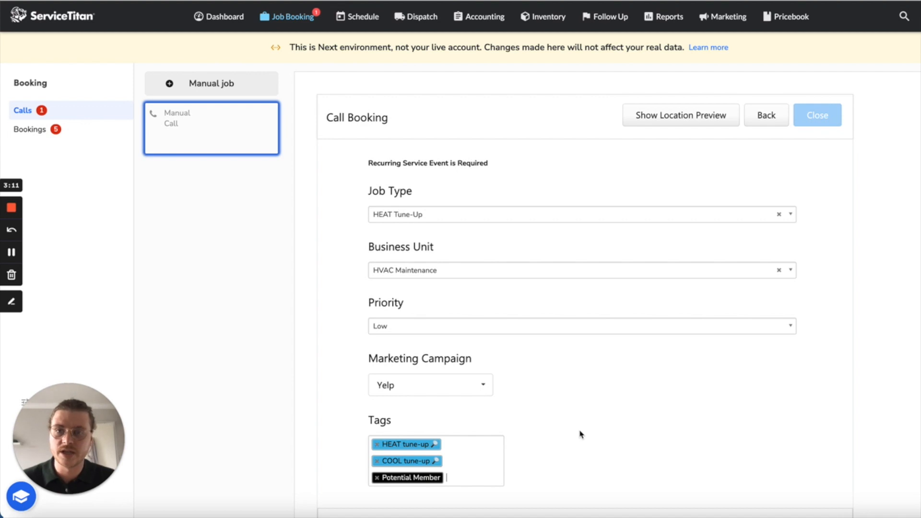
mouse_move(686, 170)
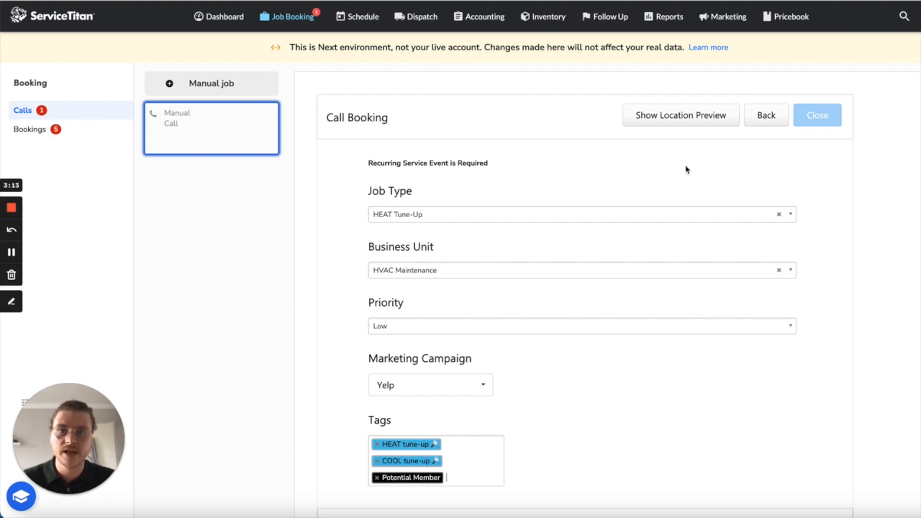
mouse_move(493, 276)
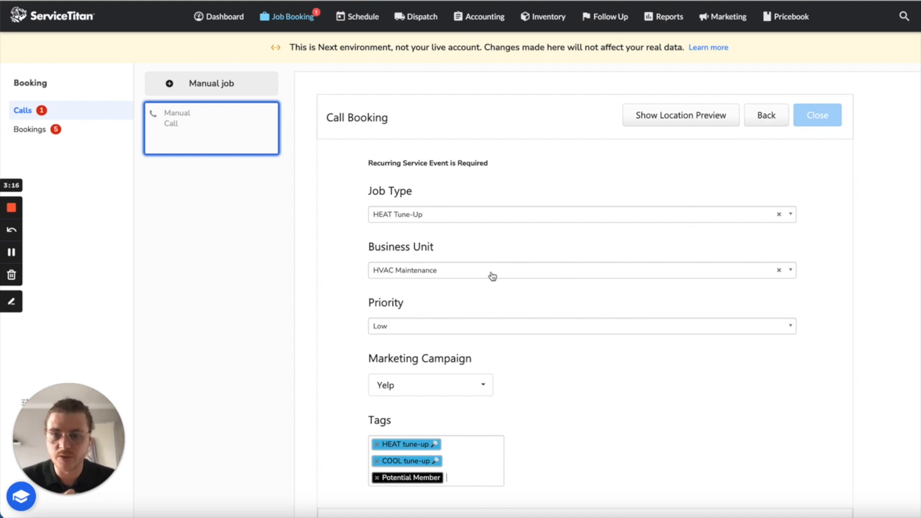
Step: Change the job type to FQI and move to the business unit field
left_click(581, 271)
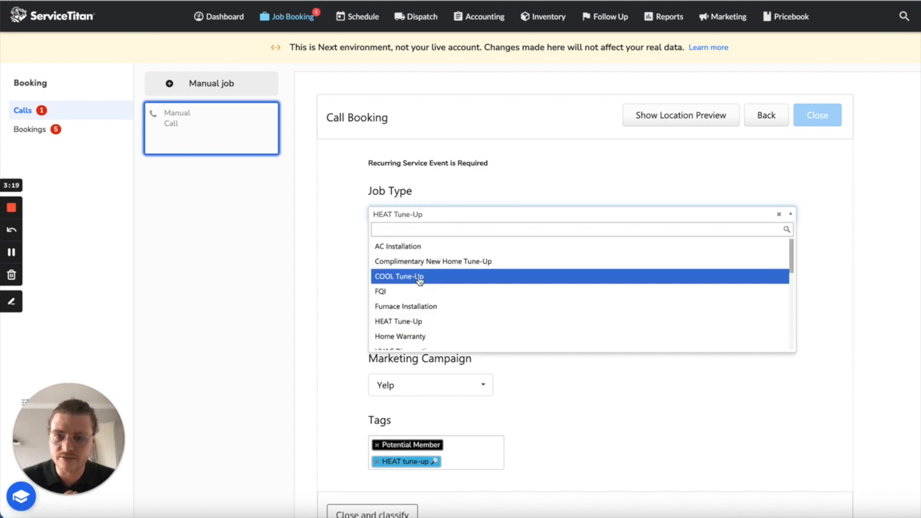
left_click(381, 291)
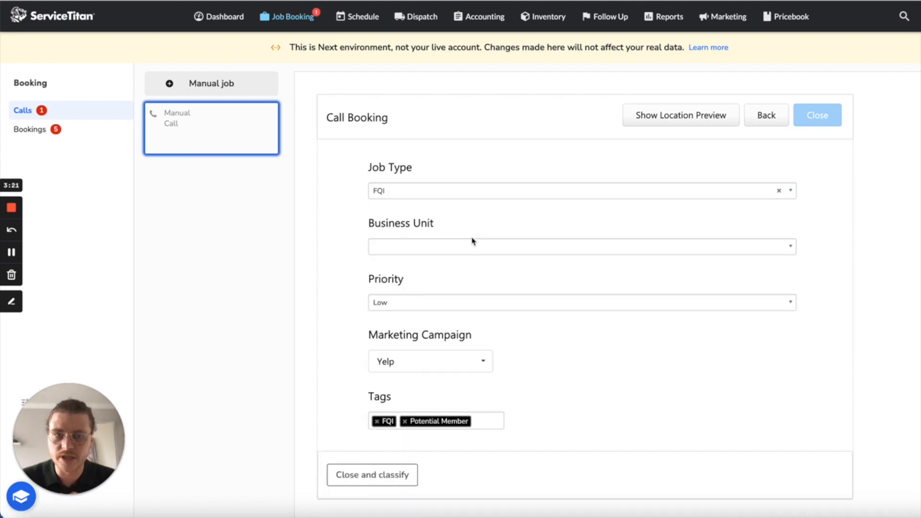
left_click(580, 246)
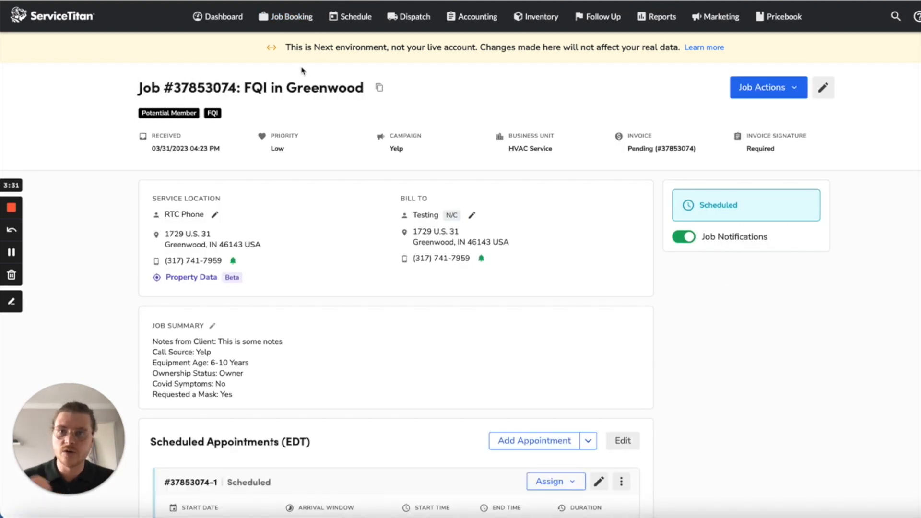
mouse_move(284, 17)
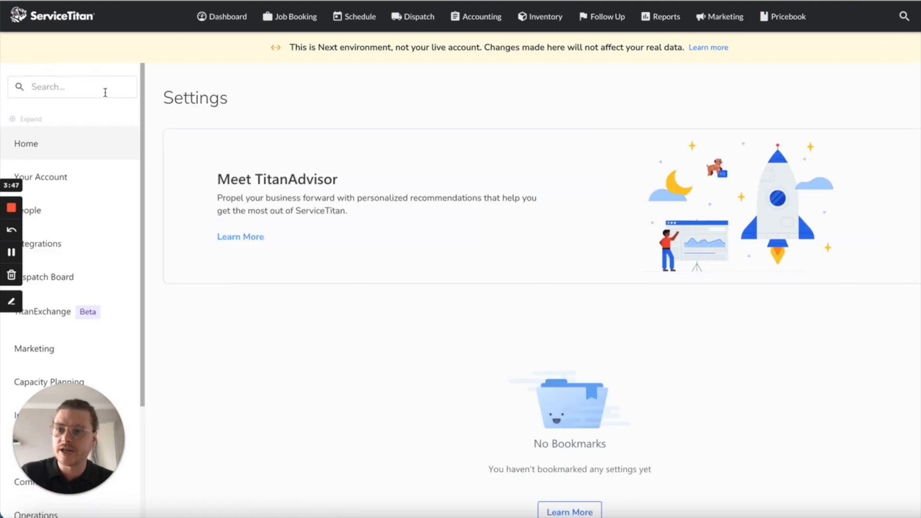
Step: Search Settings for 'call' and go to the Call Scripts page
type("call")
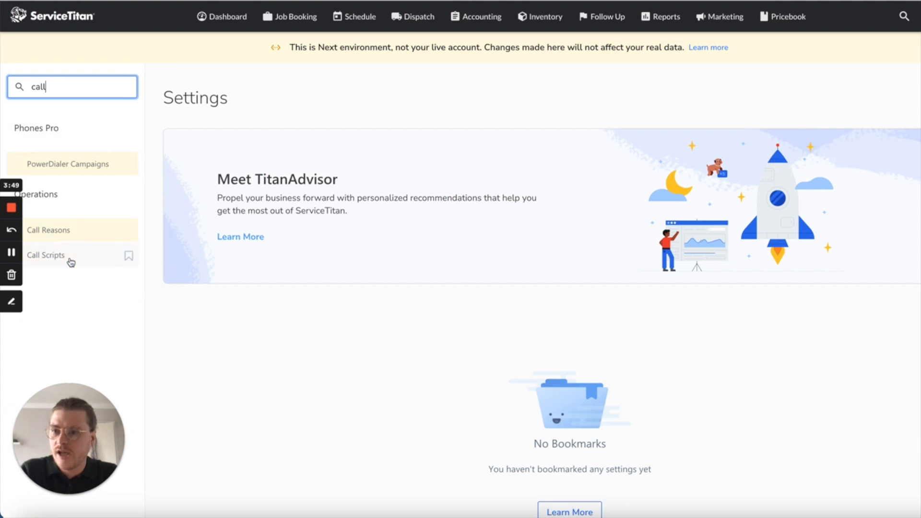
left_click(46, 255)
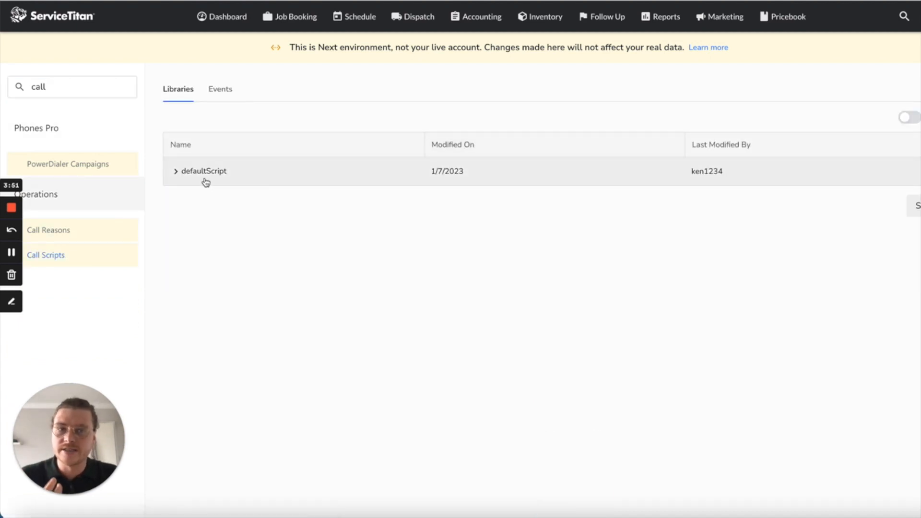